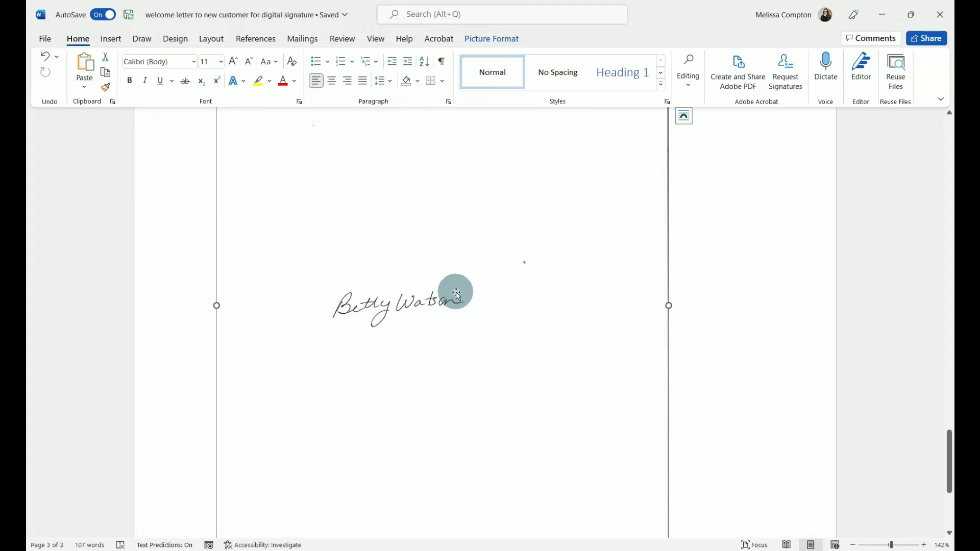
Crop the signature picture tightly around the handwritten name via Picture Format > Crop.
left_click(492, 38)
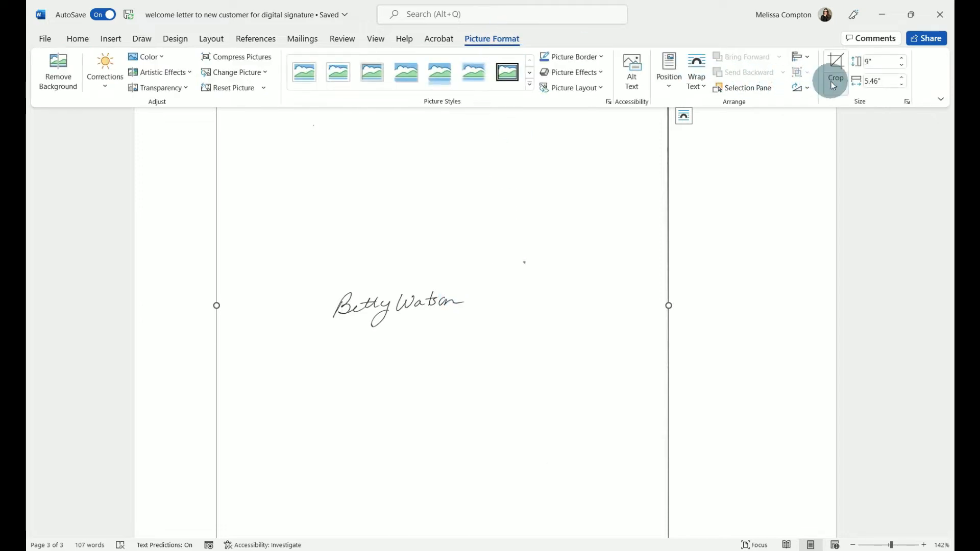
left_click(834, 85)
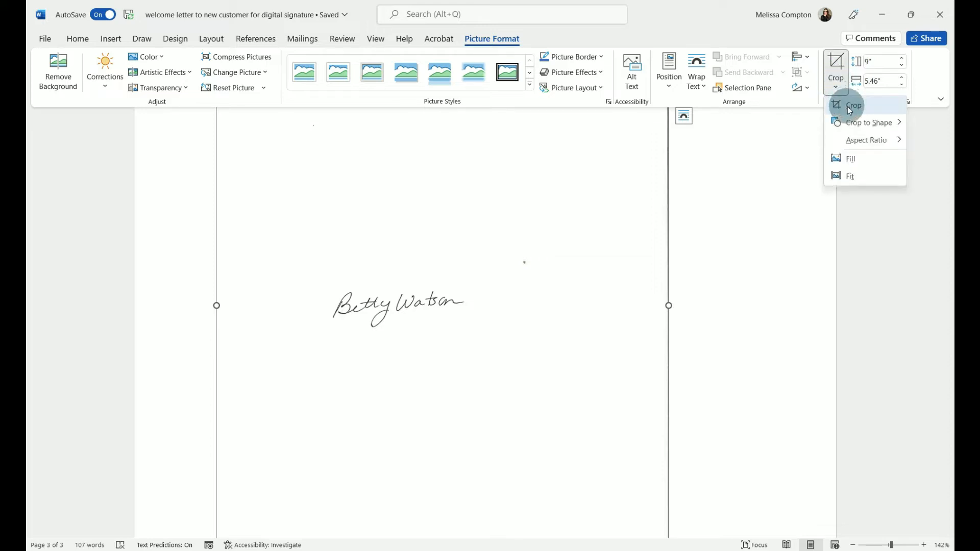
left_click(852, 105)
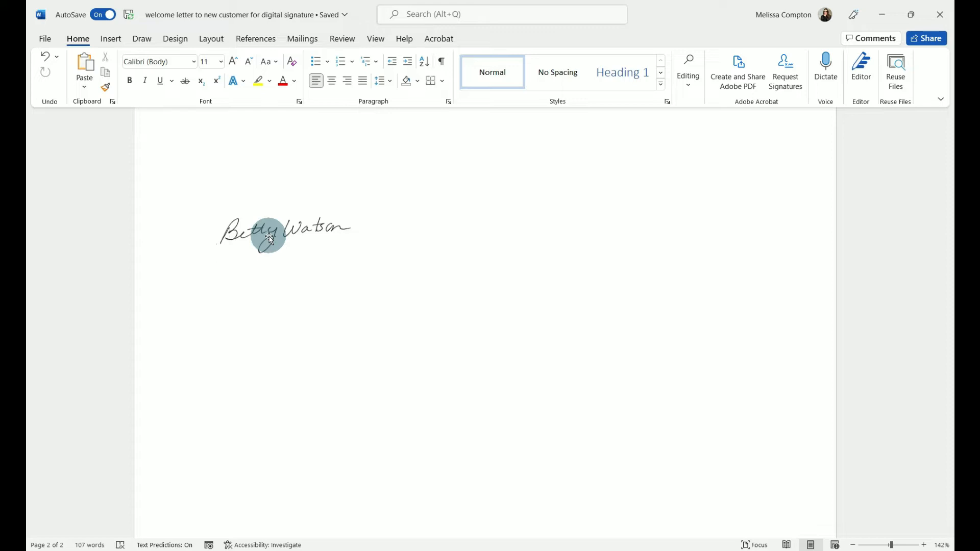
Set the page colour to black from Design > Page Color to reveal the picture's white background.
left_click(216, 250)
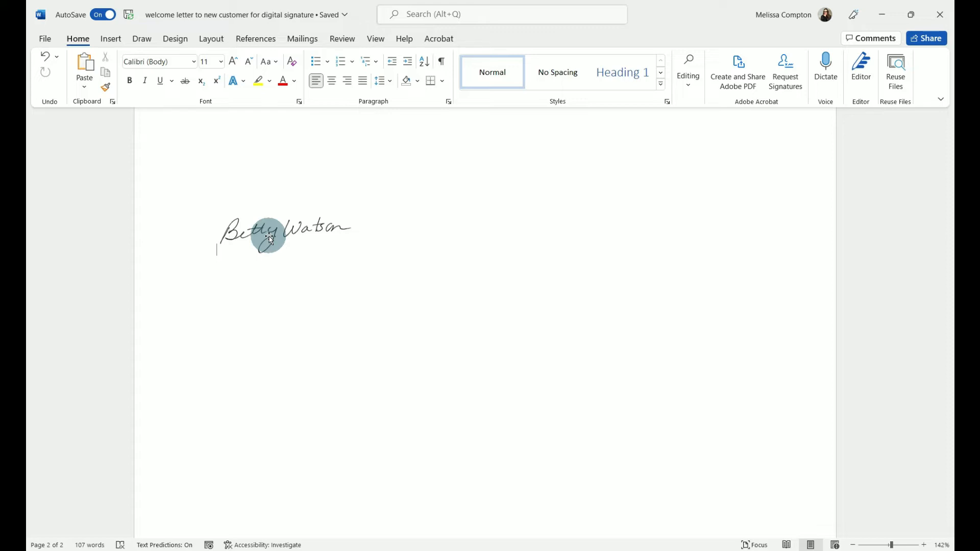
mouse_move(175, 38)
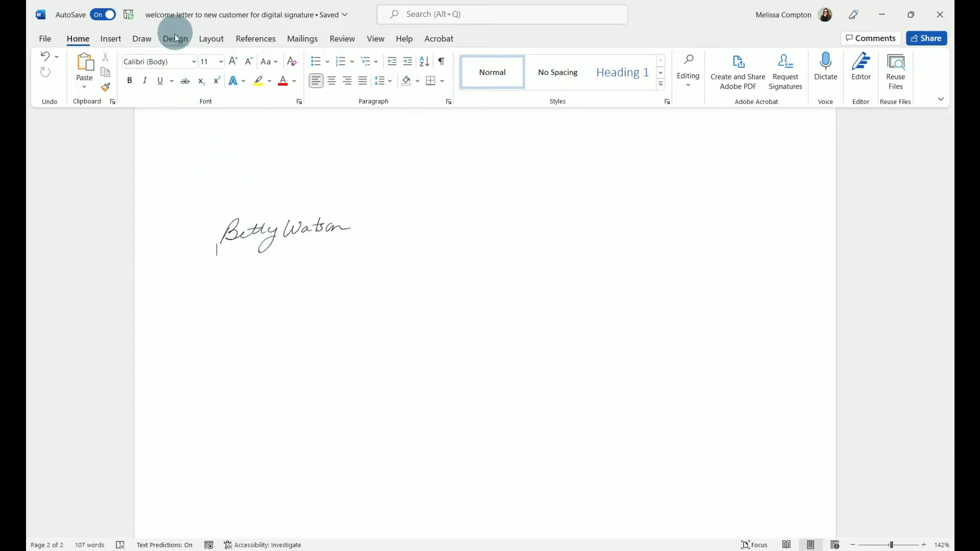
left_click(844, 71)
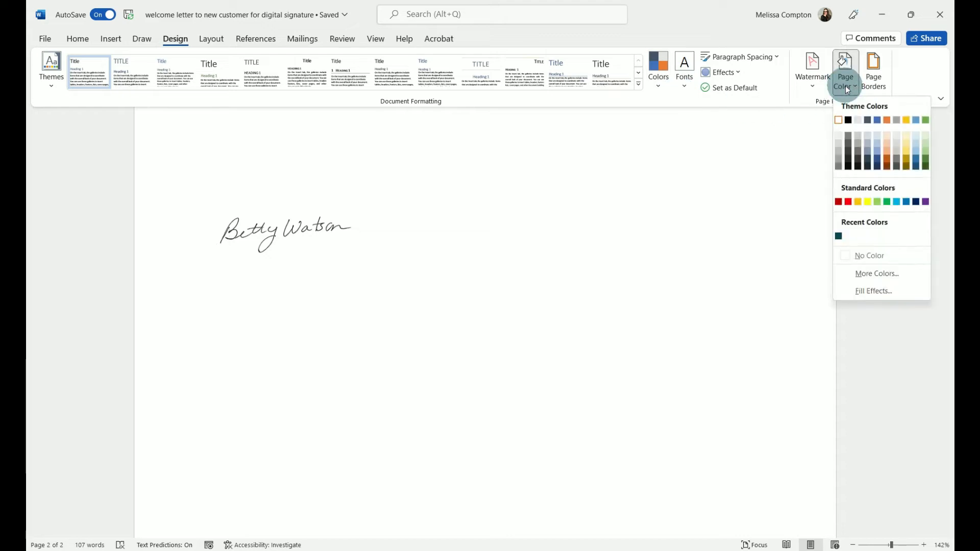
left_click(847, 120)
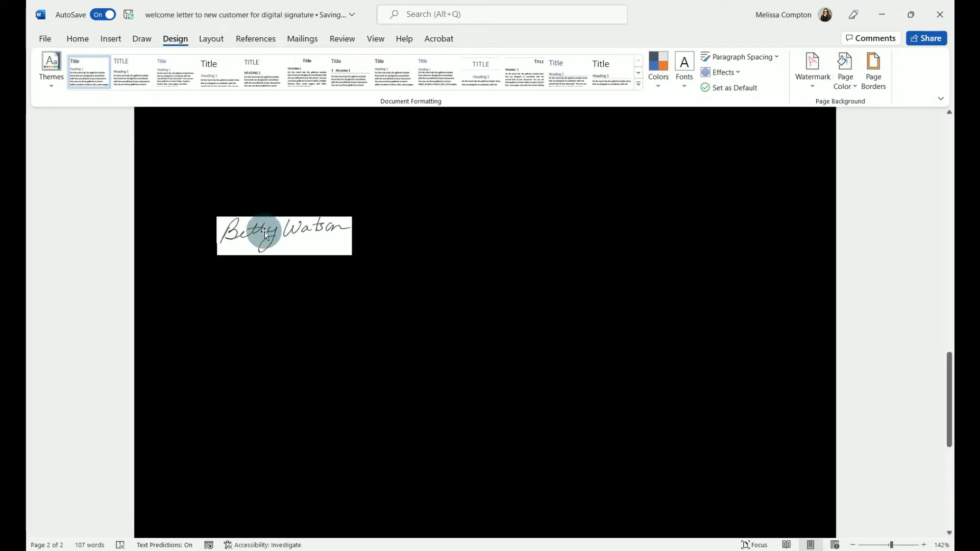
mouse_move(343, 212)
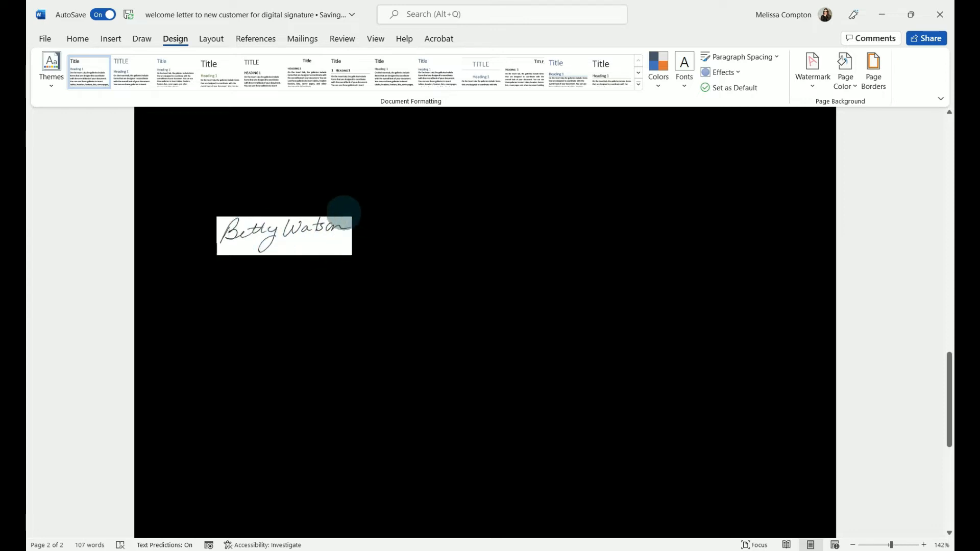
mouse_move(305, 264)
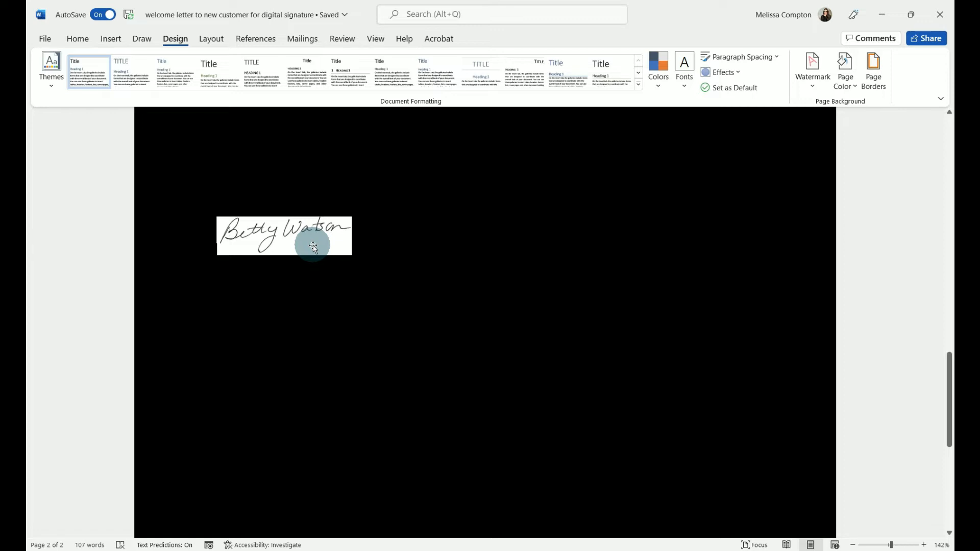
mouse_move(305, 243)
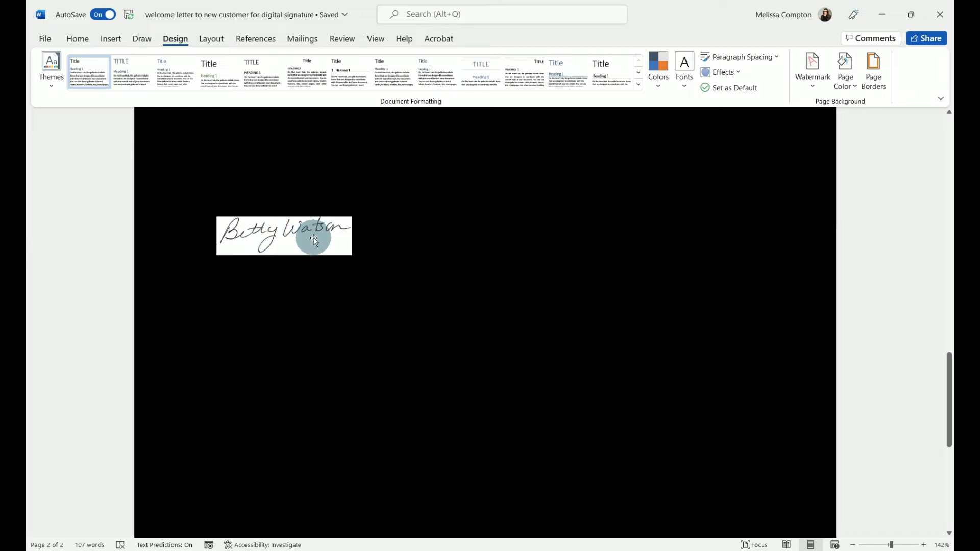
Make the signature picture's white background transparent using Set Transparent Color.
left_click(78, 38)
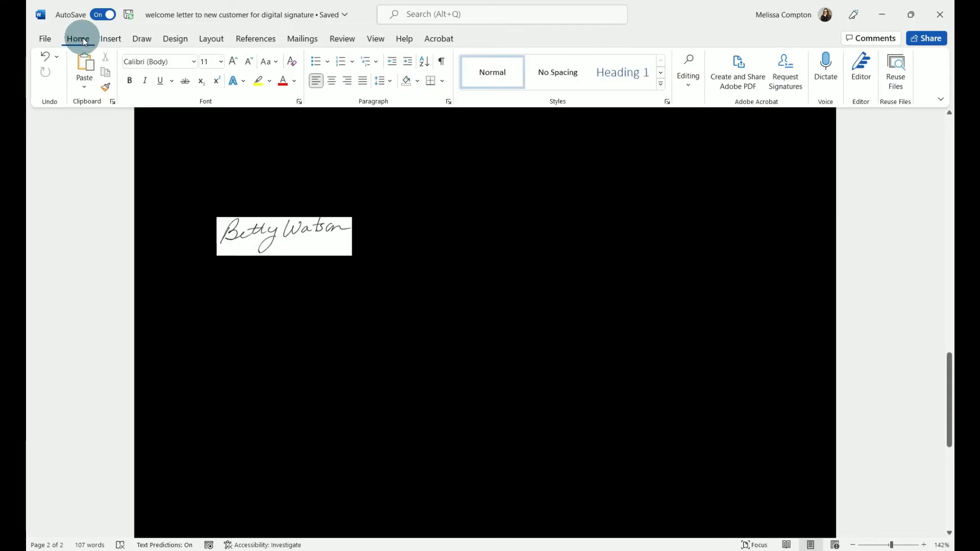
left_click(284, 235)
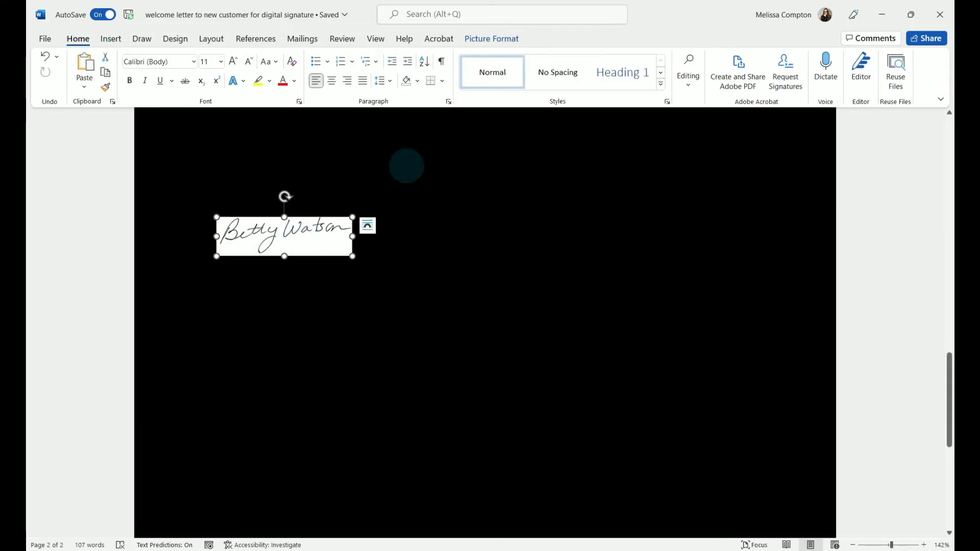
left_click(492, 38)
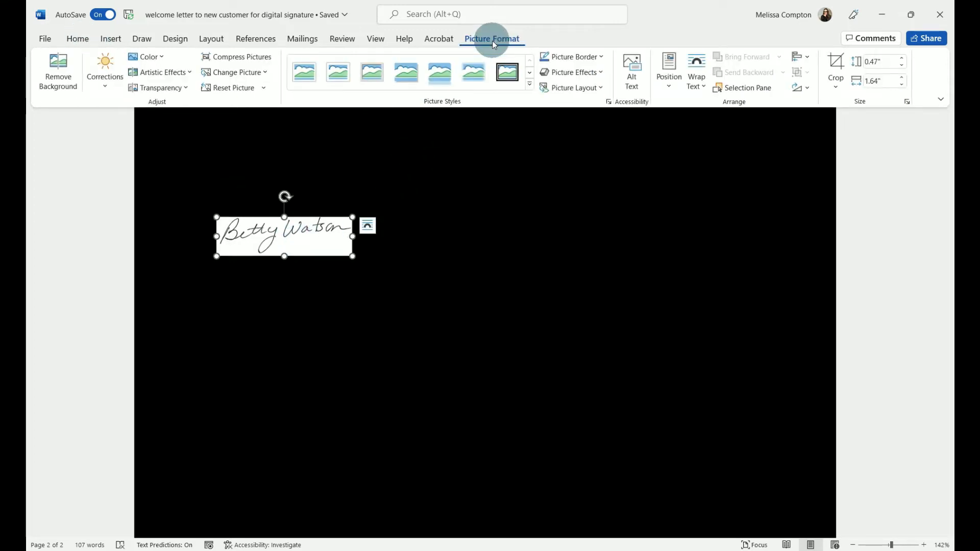
left_click(147, 56)
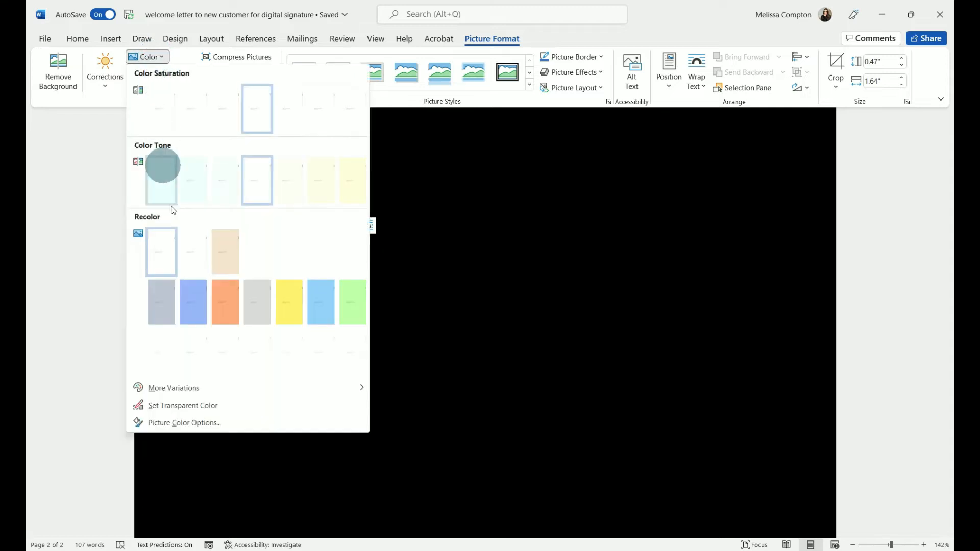
mouse_move(183, 405)
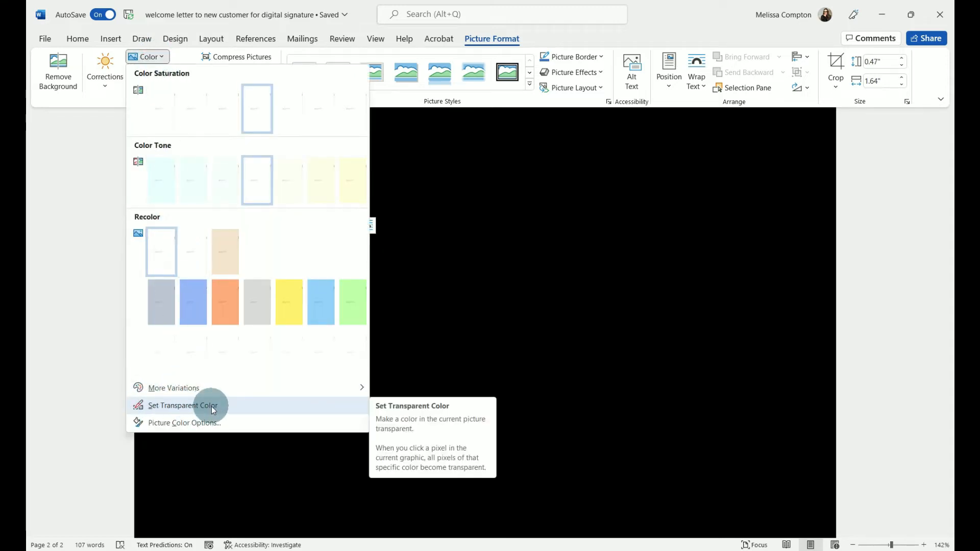
left_click(181, 405)
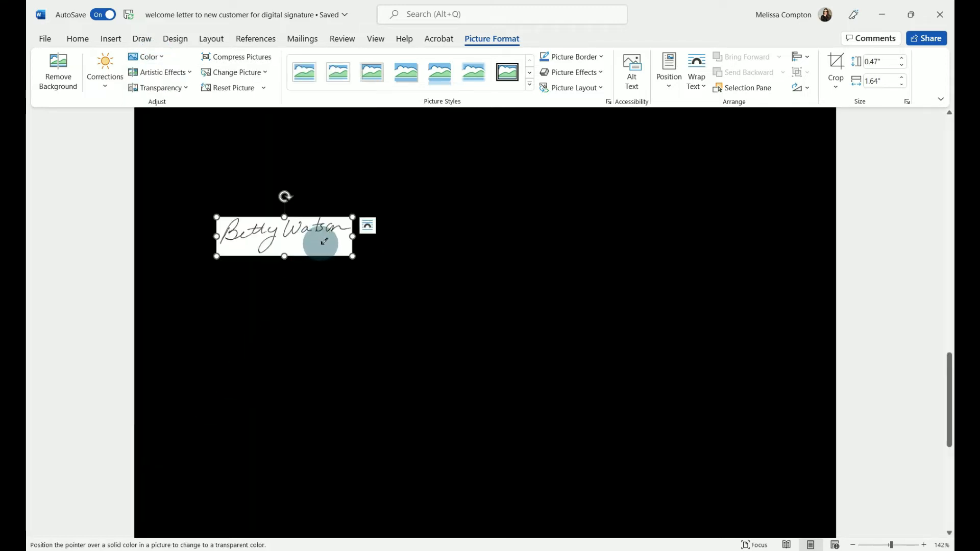
left_click(324, 244)
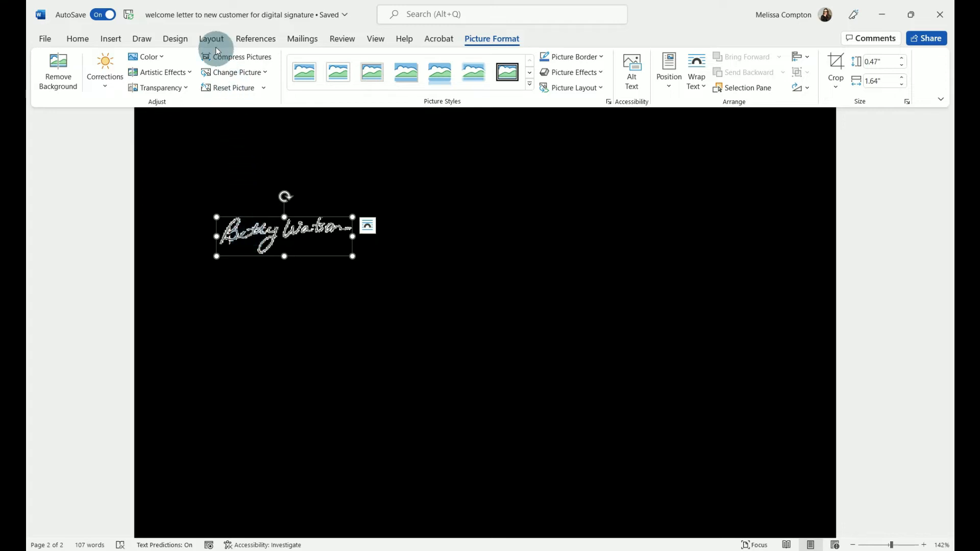
Return the page colour to No Color so the page is white again.
left_click(174, 38)
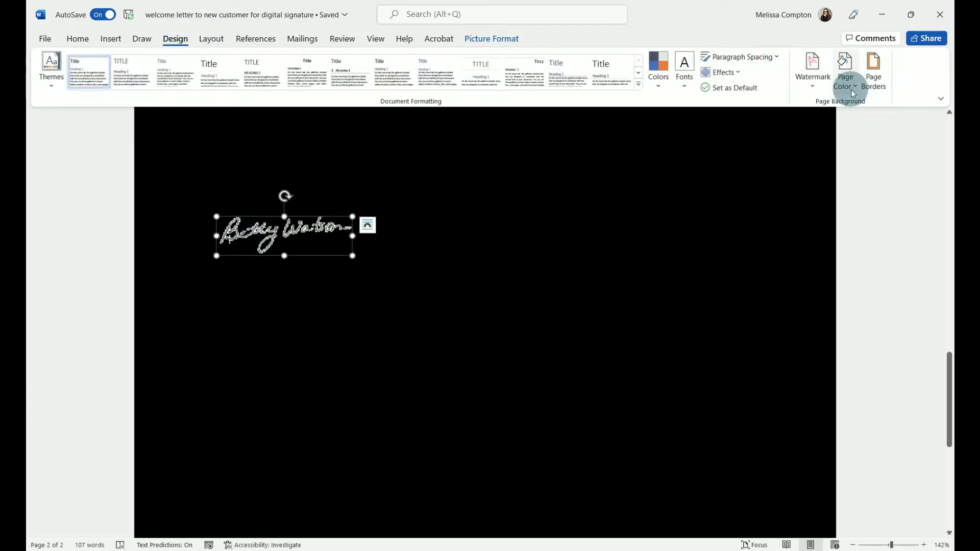
left_click(844, 68)
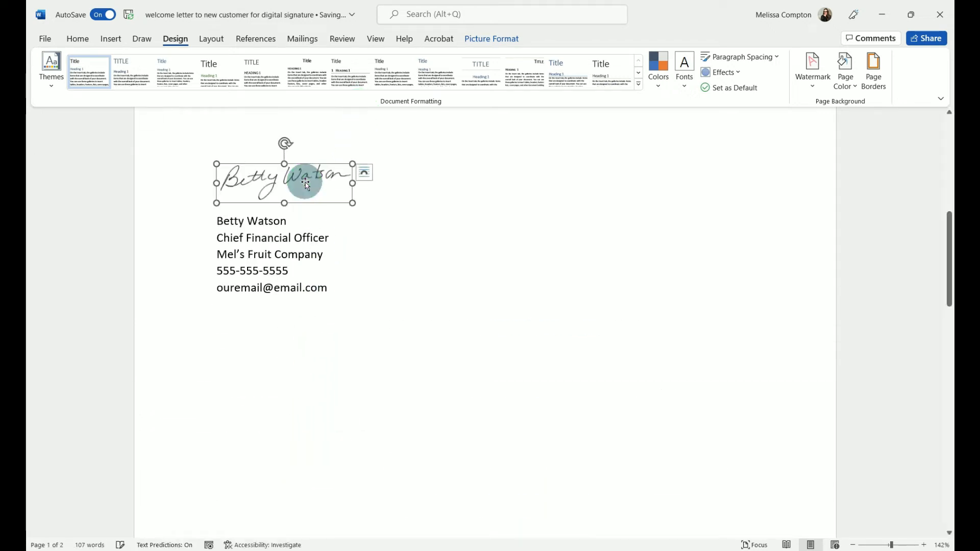
Set the signature picture's wrapping to In Front of Text via Layout Options.
left_click(363, 171)
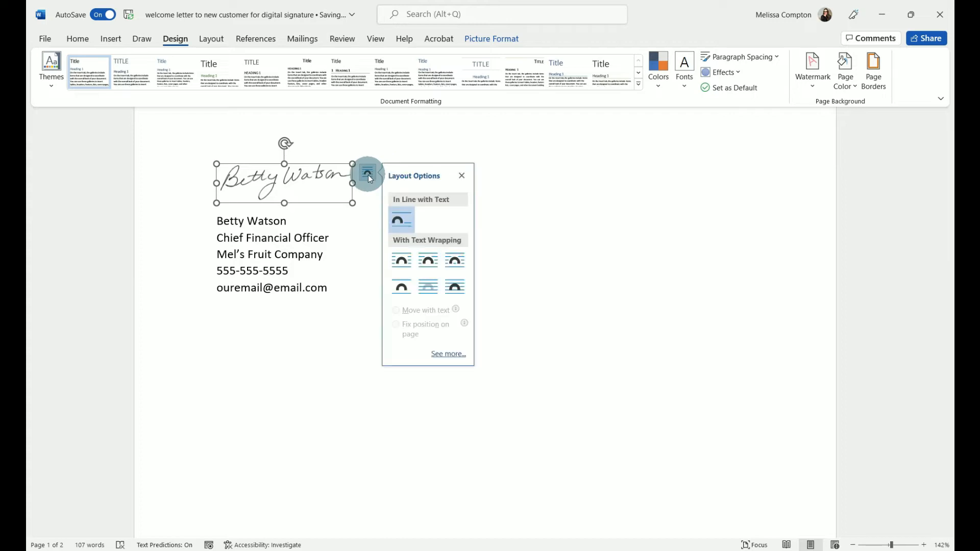
mouse_move(454, 287)
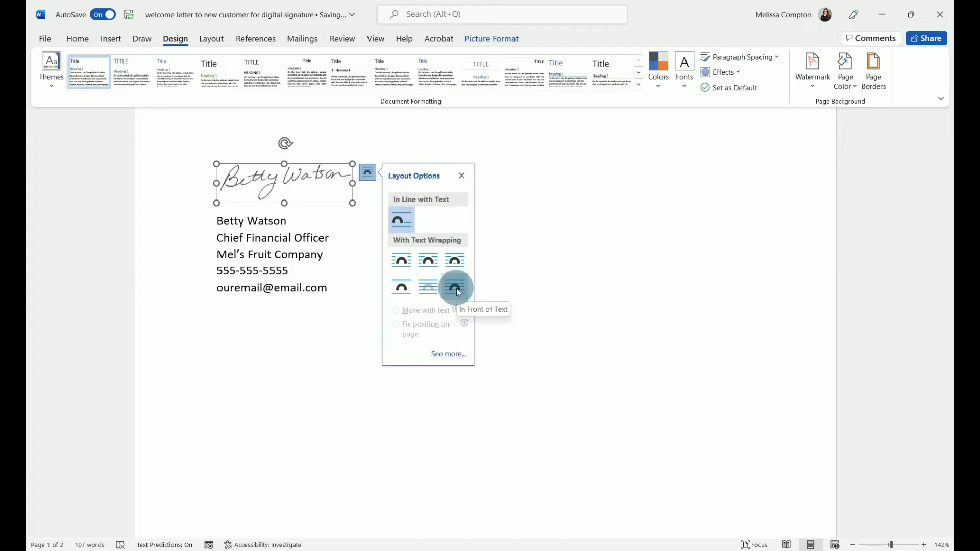
left_click(454, 287)
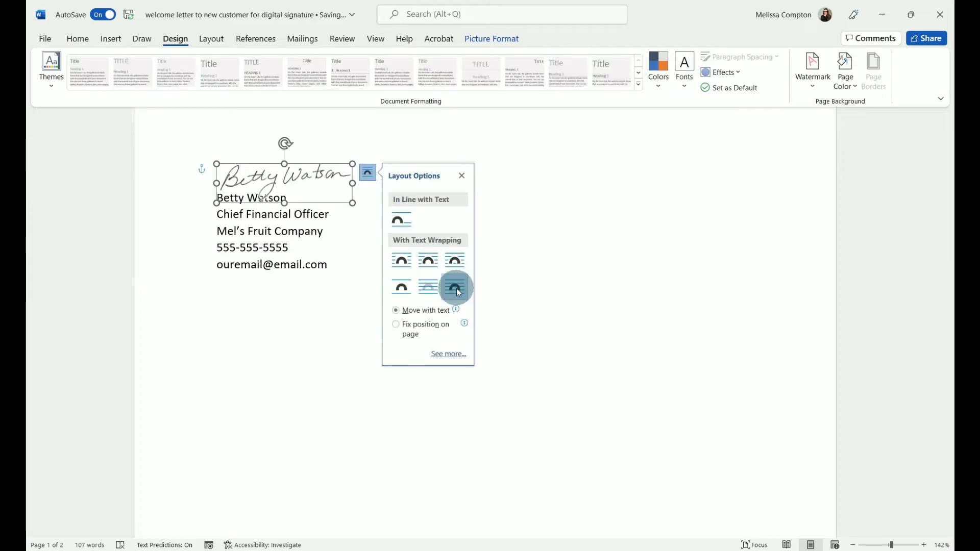
left_click(454, 287)
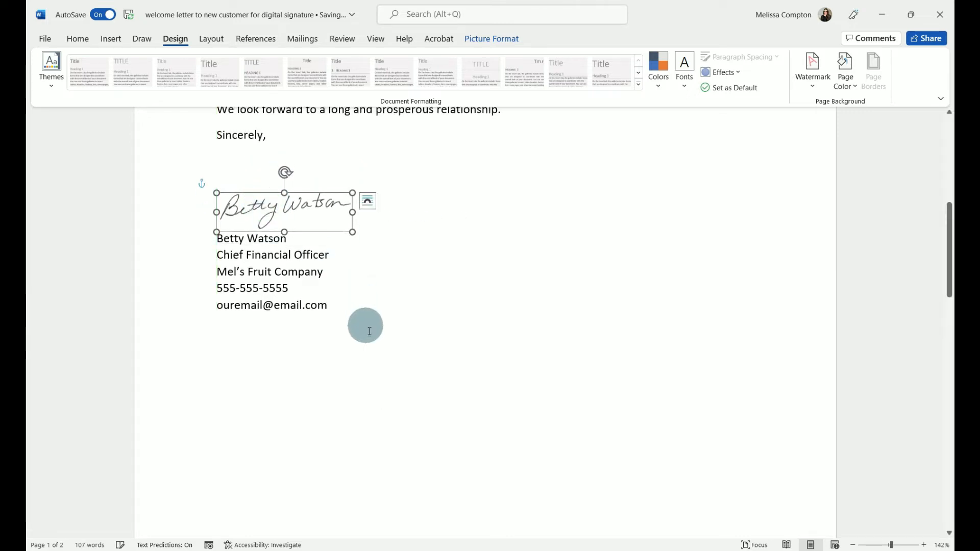
mouse_move(306, 215)
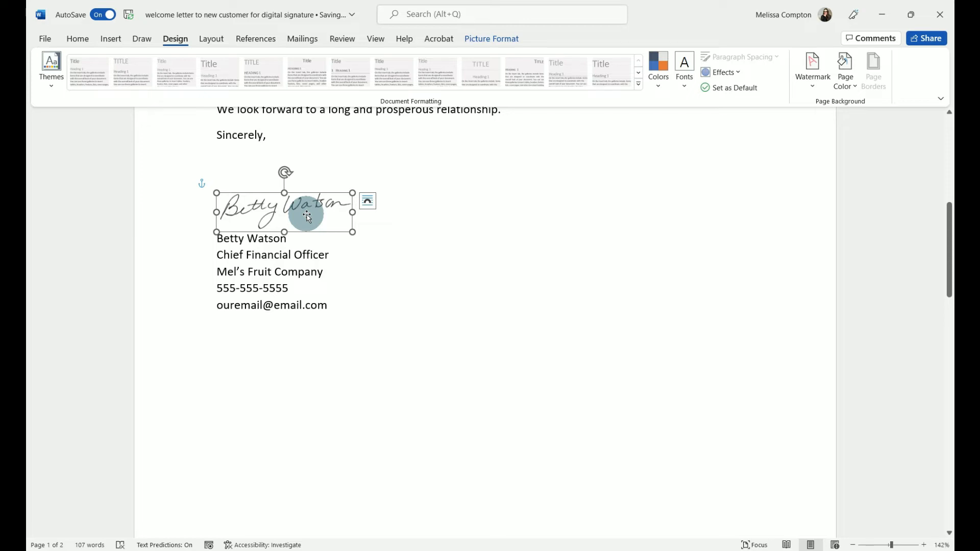
left_click(77, 39)
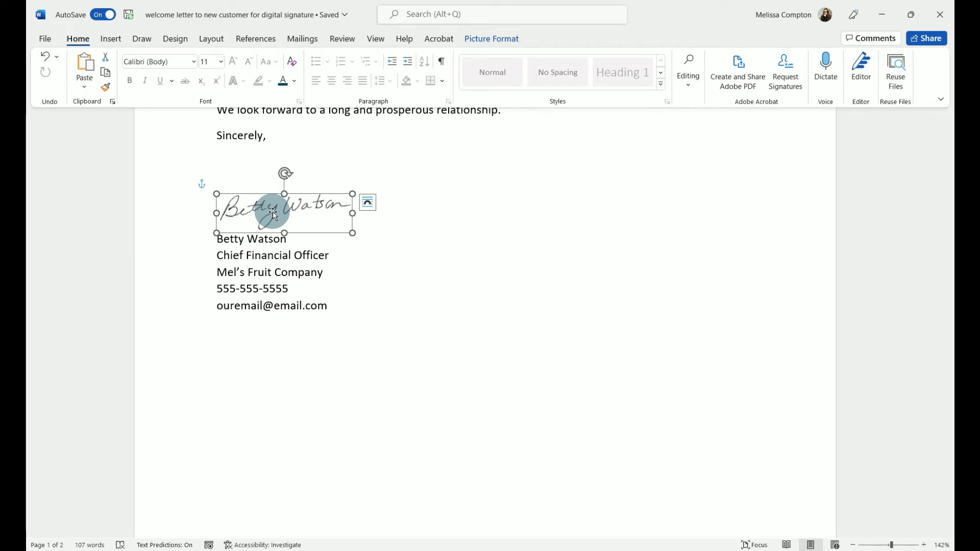
right_click(271, 213)
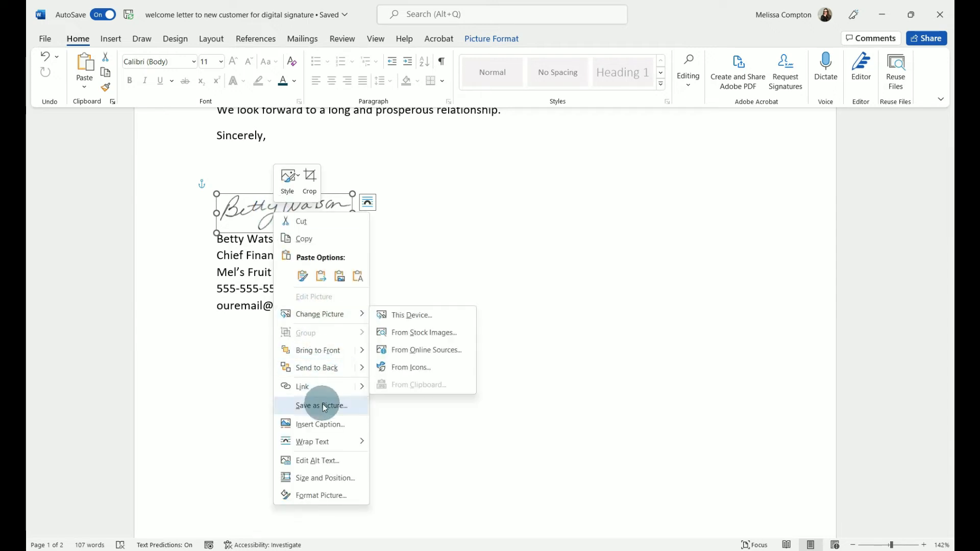
mouse_move(322, 405)
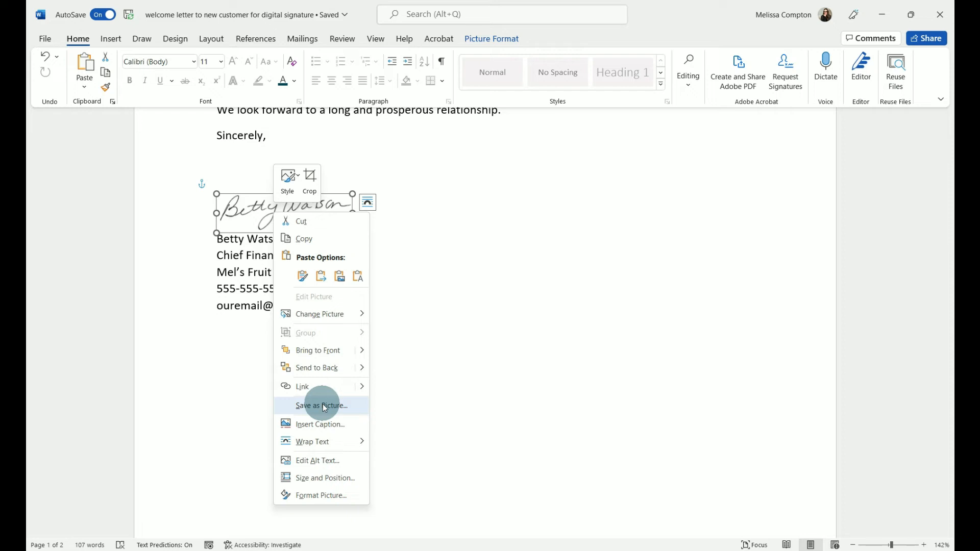
left_click(110, 39)
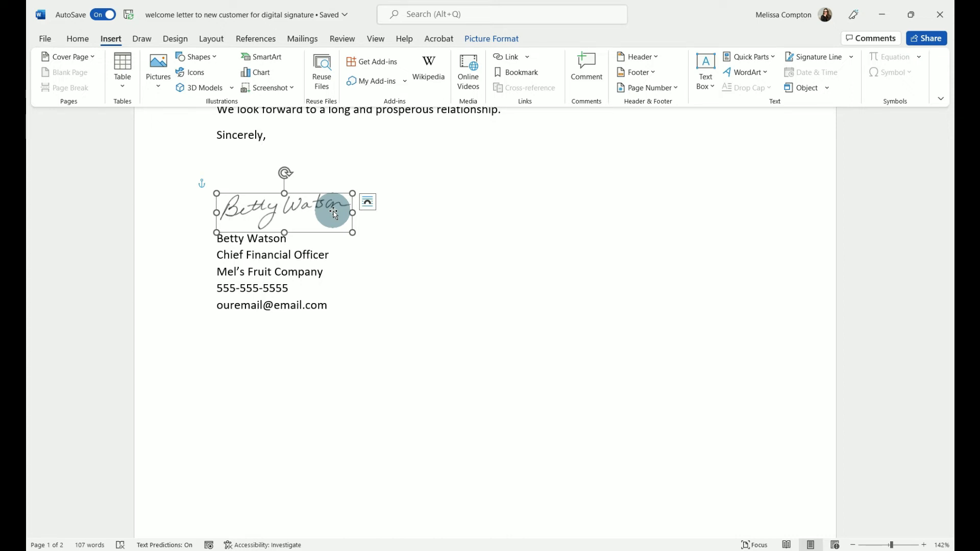
left_click(225, 342)
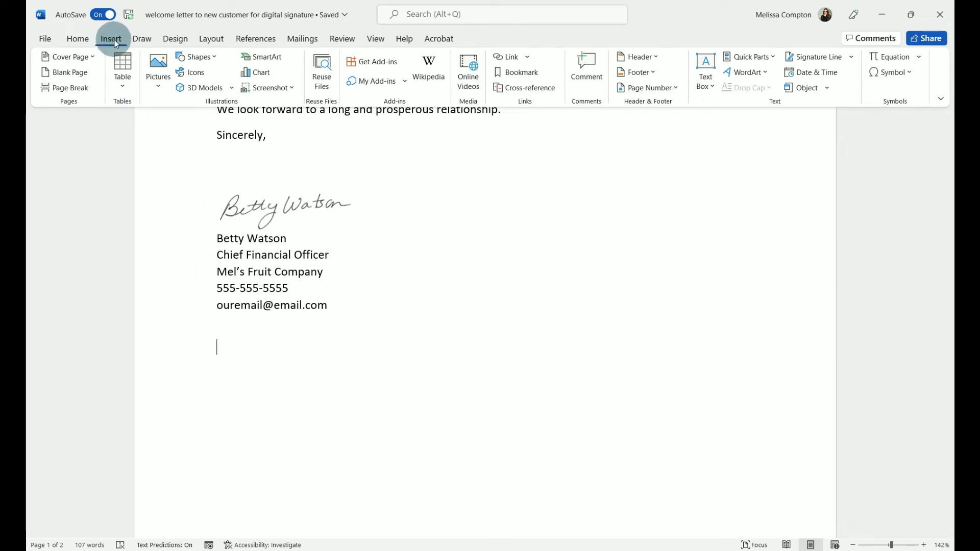
left_click(157, 68)
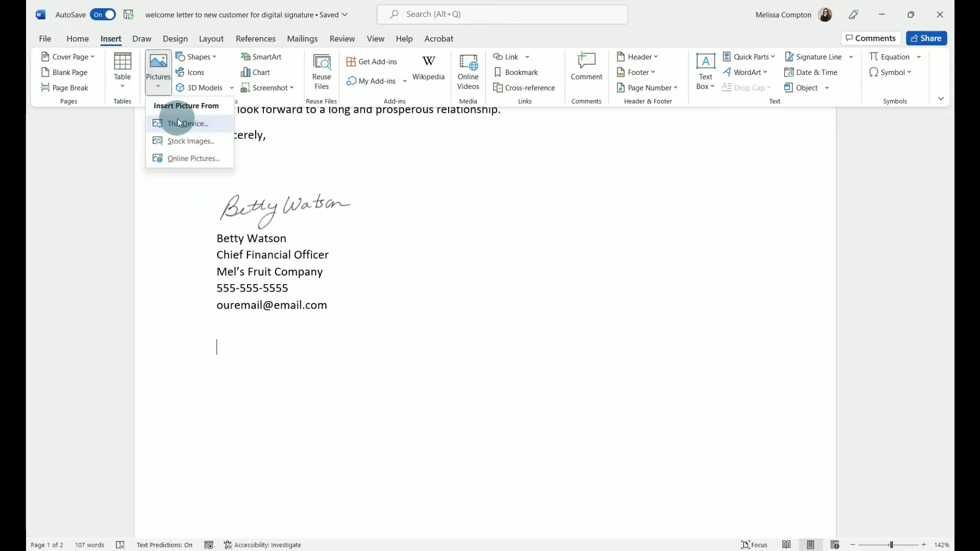
left_click(190, 123)
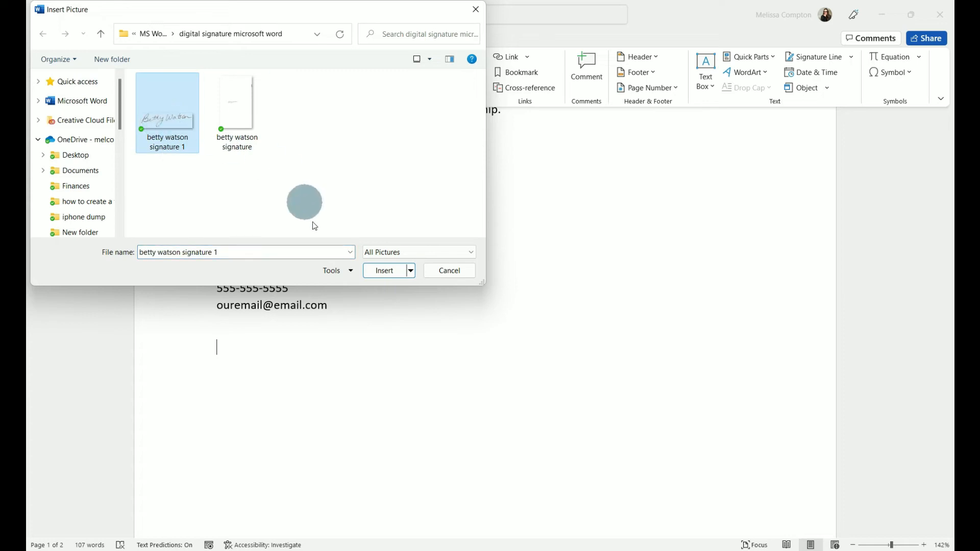
left_click(384, 270)
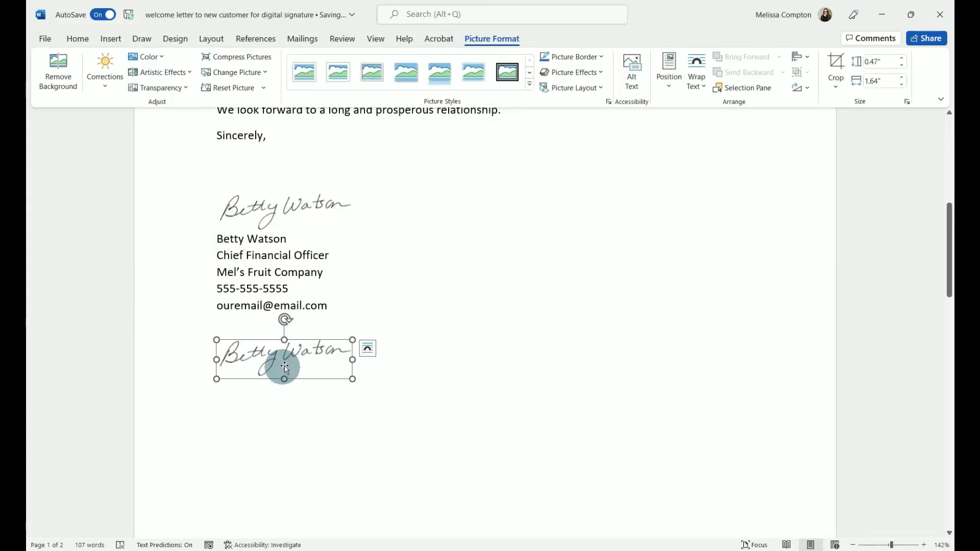
mouse_move(323, 413)
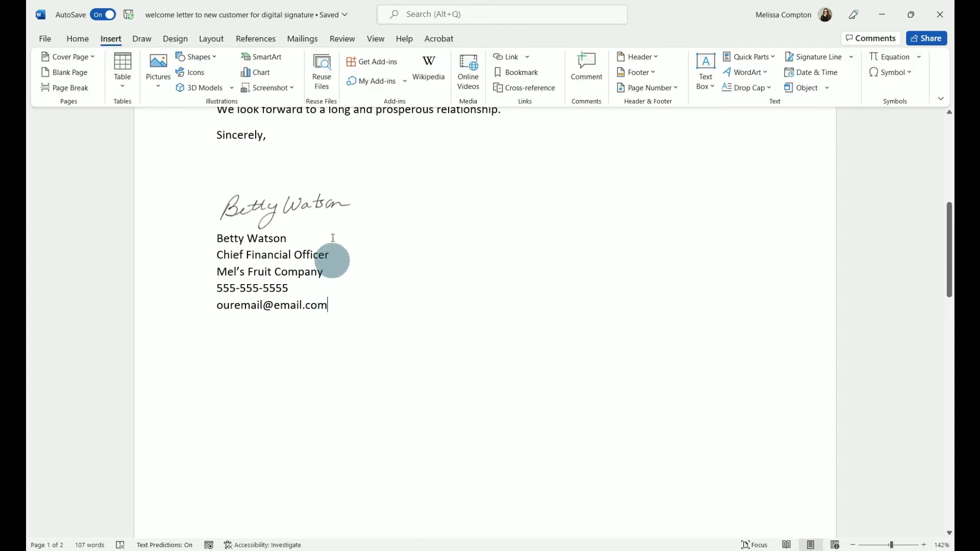
Select the handwritten signature picture above the typed name block.
left_click(285, 207)
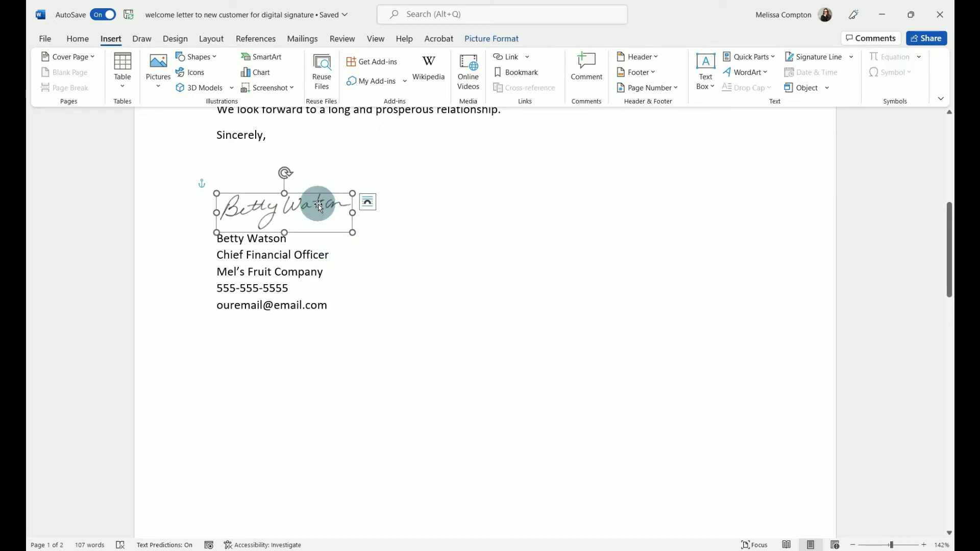
mouse_move(228, 241)
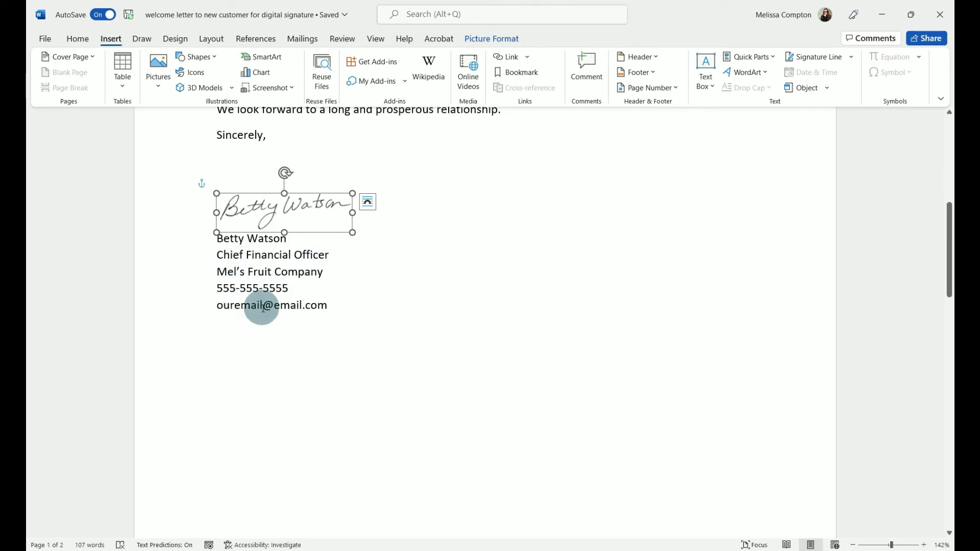
mouse_move(329, 305)
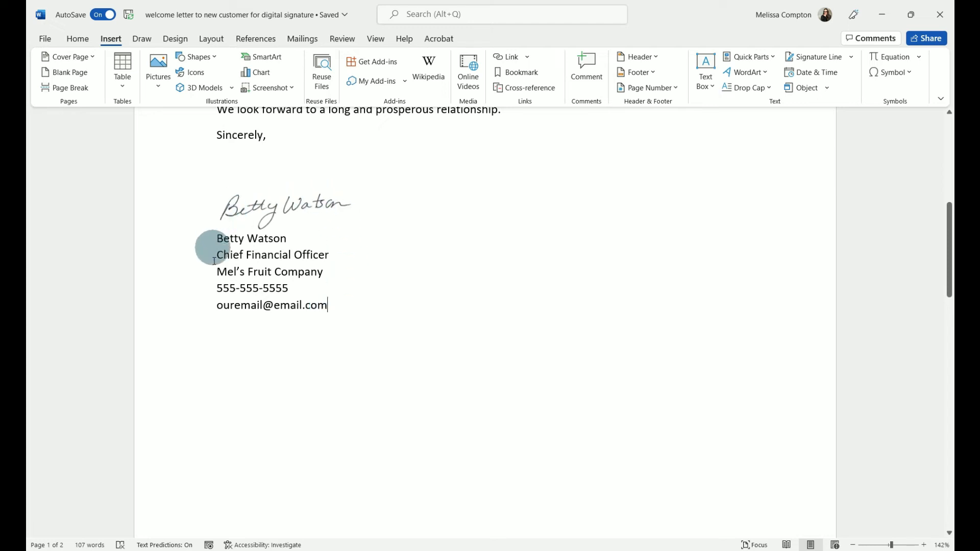
mouse_move(307, 213)
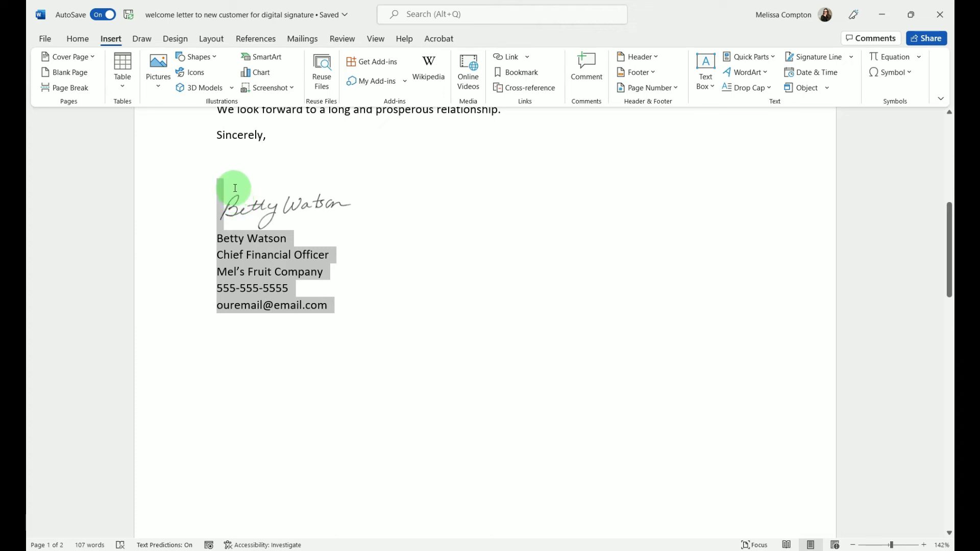
left_click(283, 209)
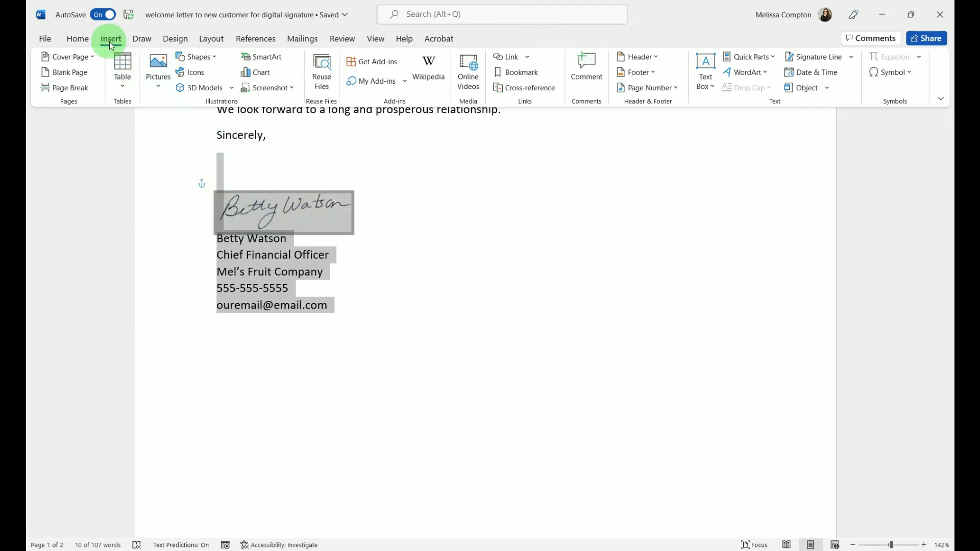
mouse_move(749, 57)
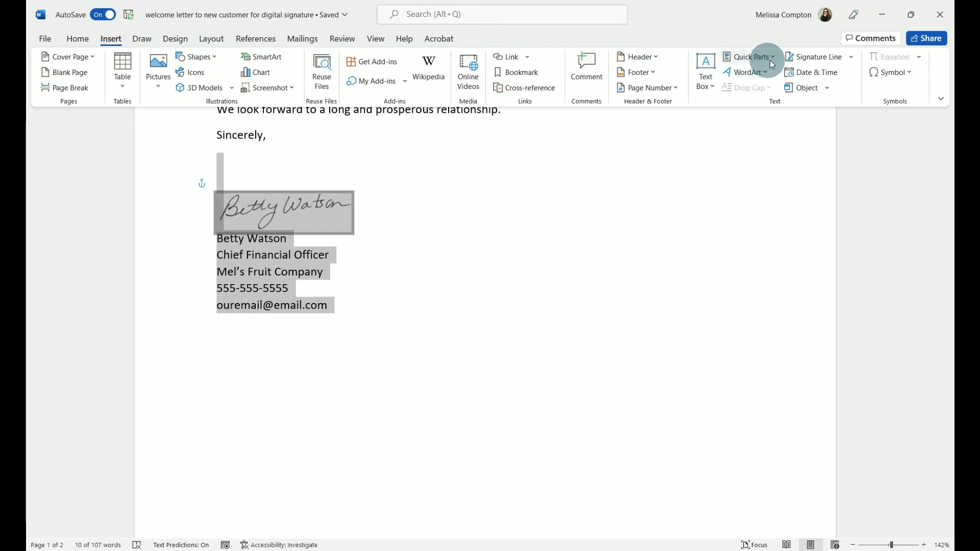
left_click(747, 58)
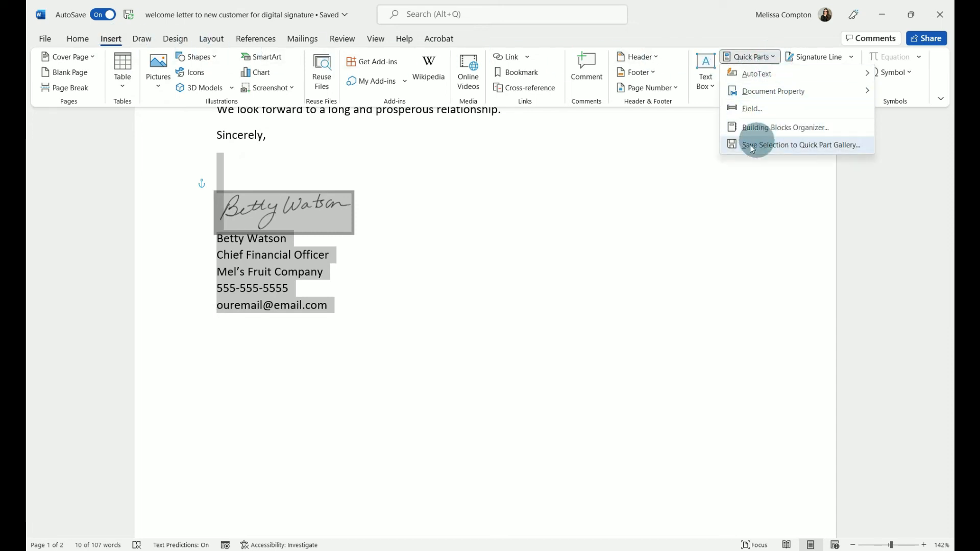
mouse_move(824, 145)
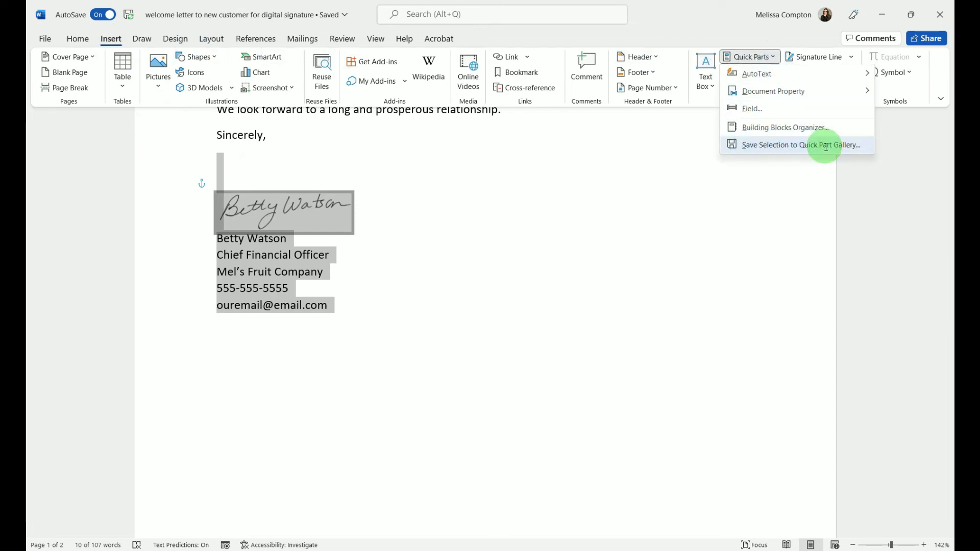
left_click(806, 144)
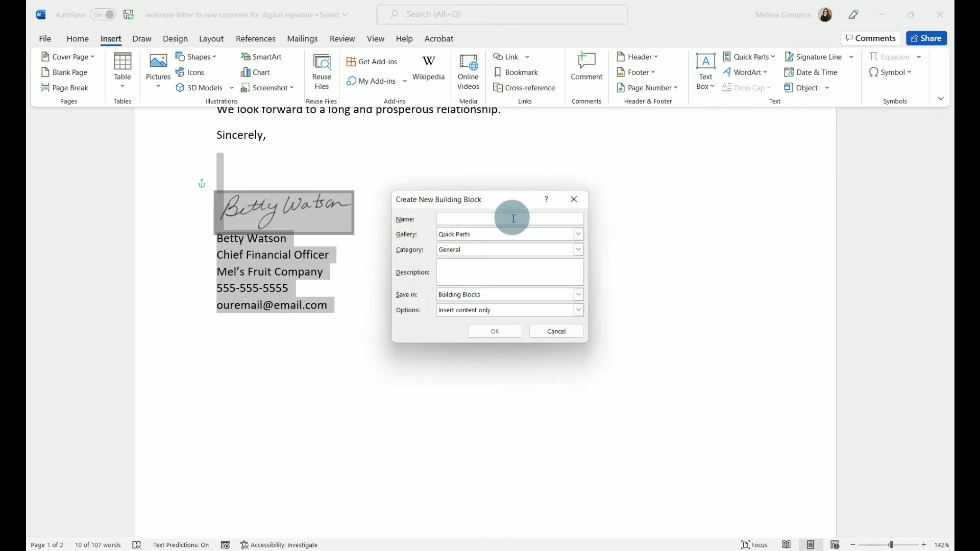
type("Betty Watson Signature")
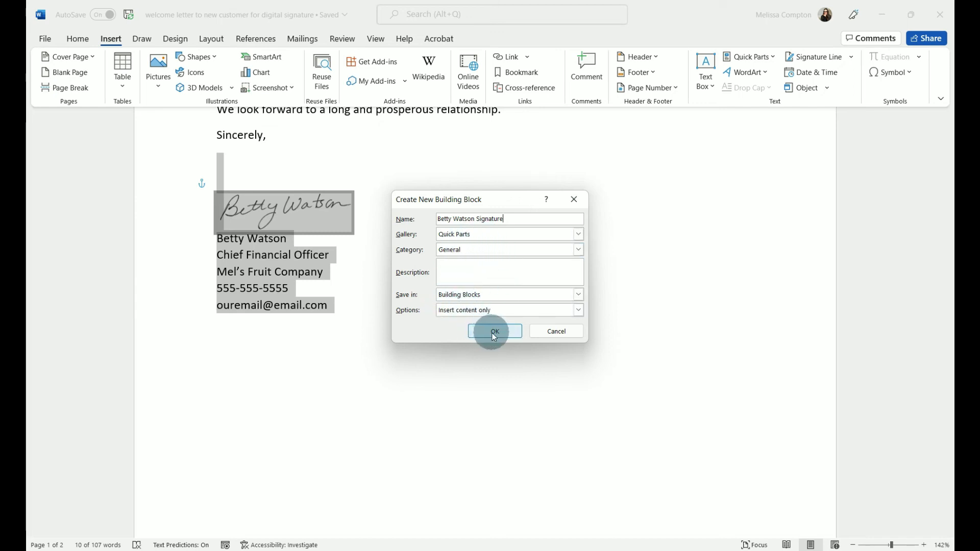
left_click(494, 330)
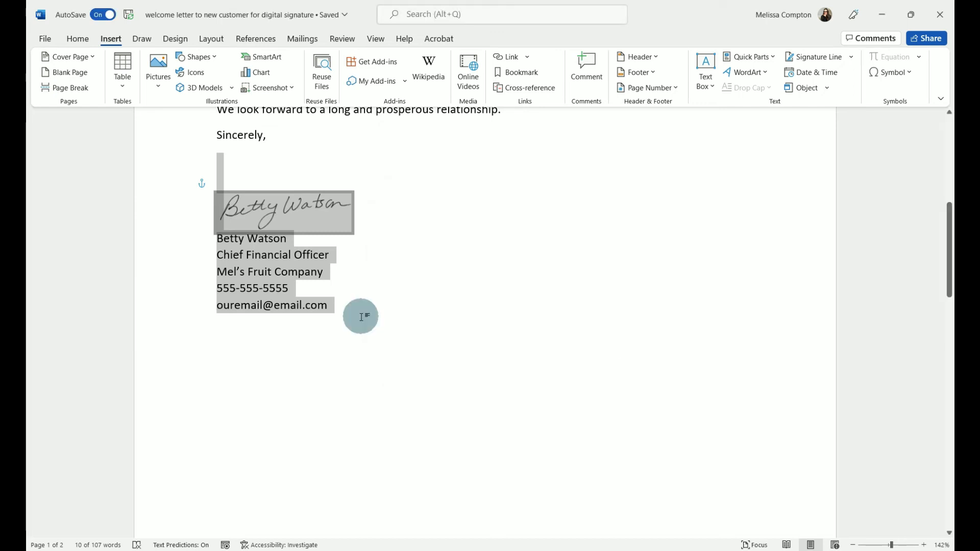
mouse_move(219, 376)
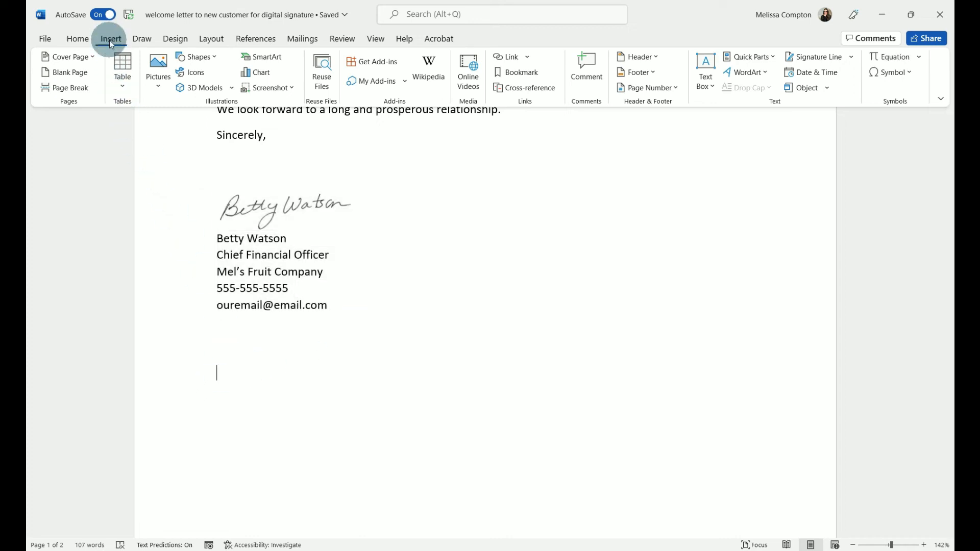
mouse_move(773, 62)
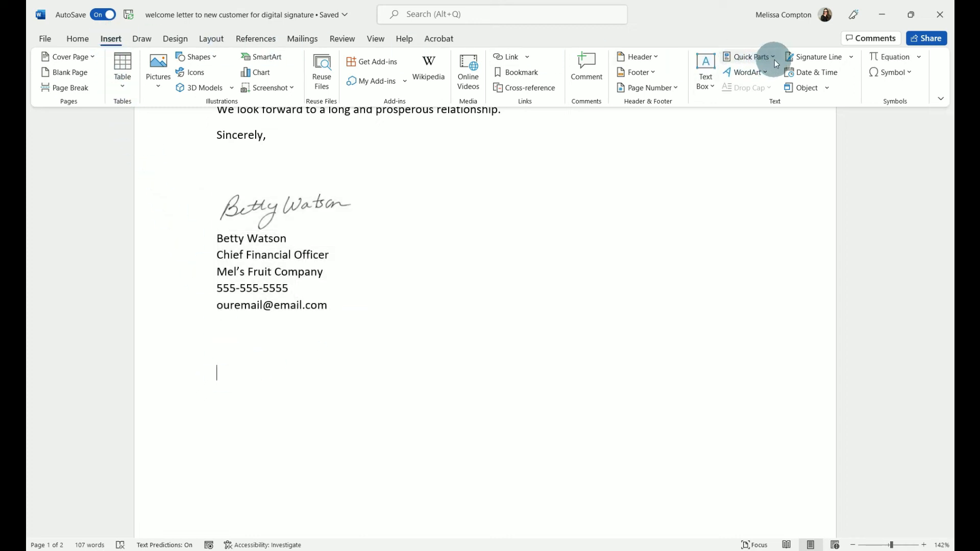
left_click(749, 56)
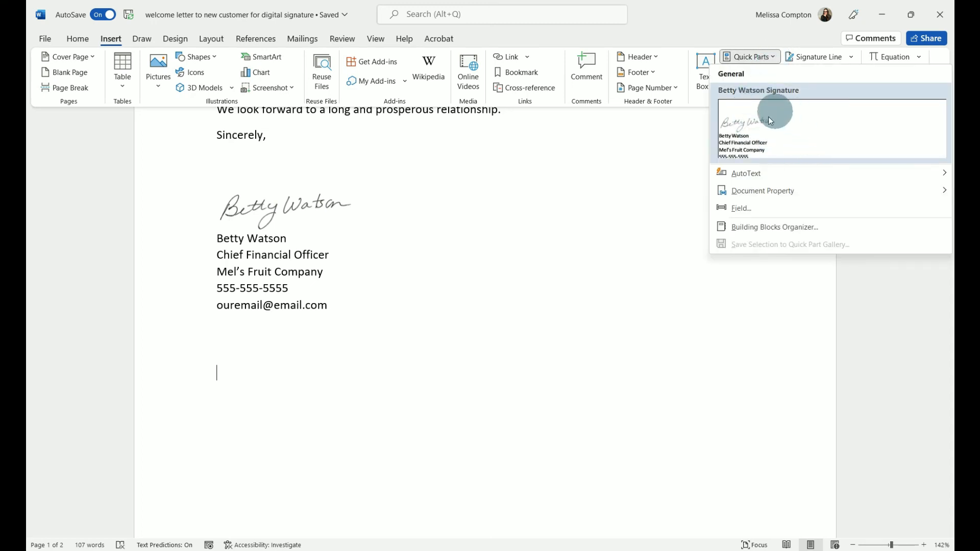
mouse_move(765, 137)
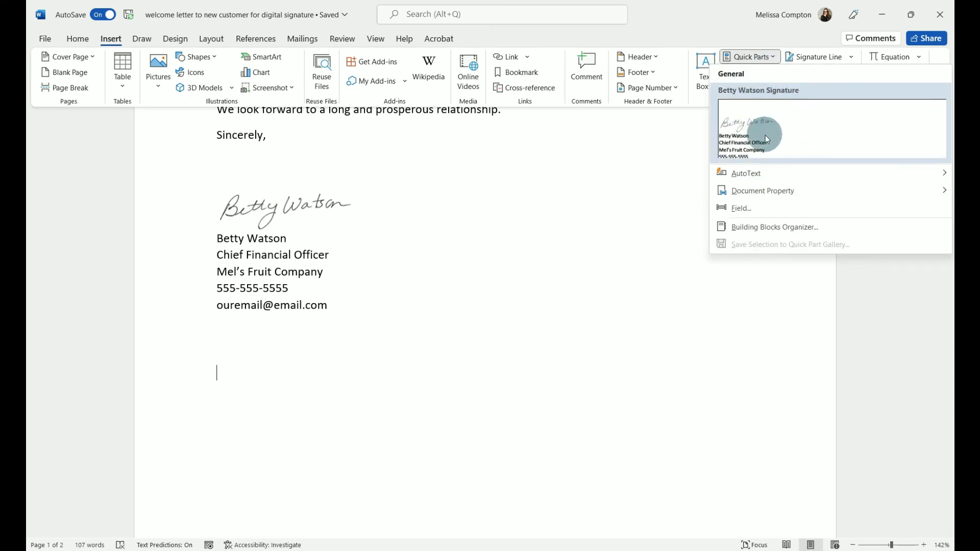
left_click(765, 128)
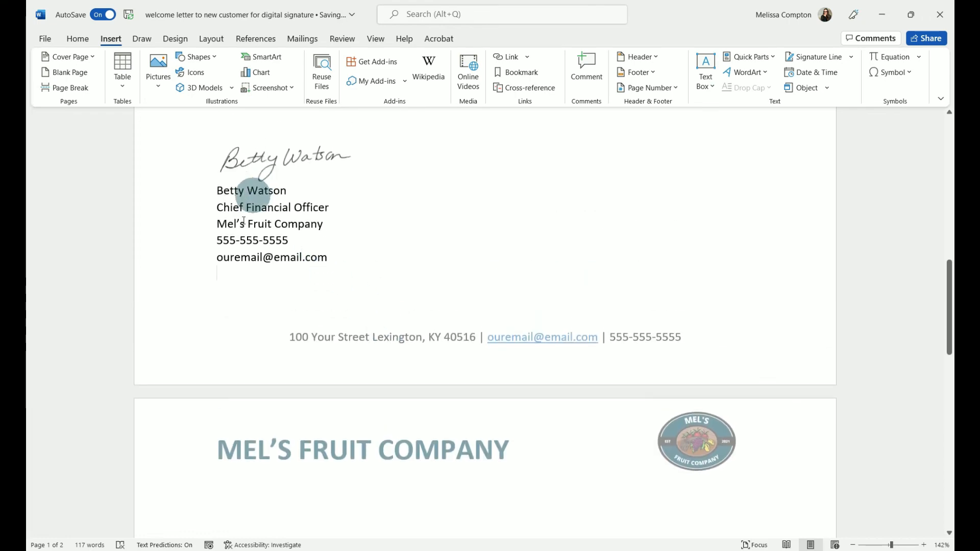
scroll("down", 3)
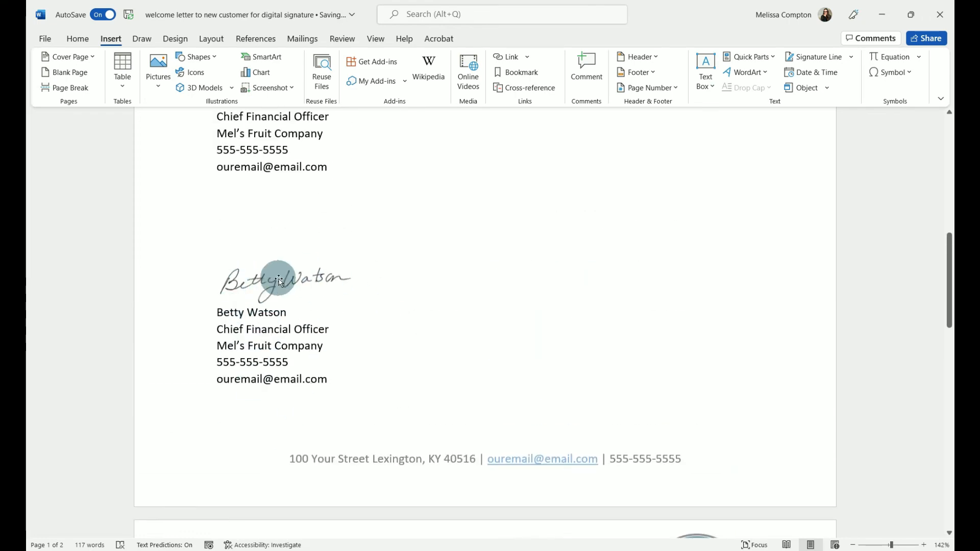